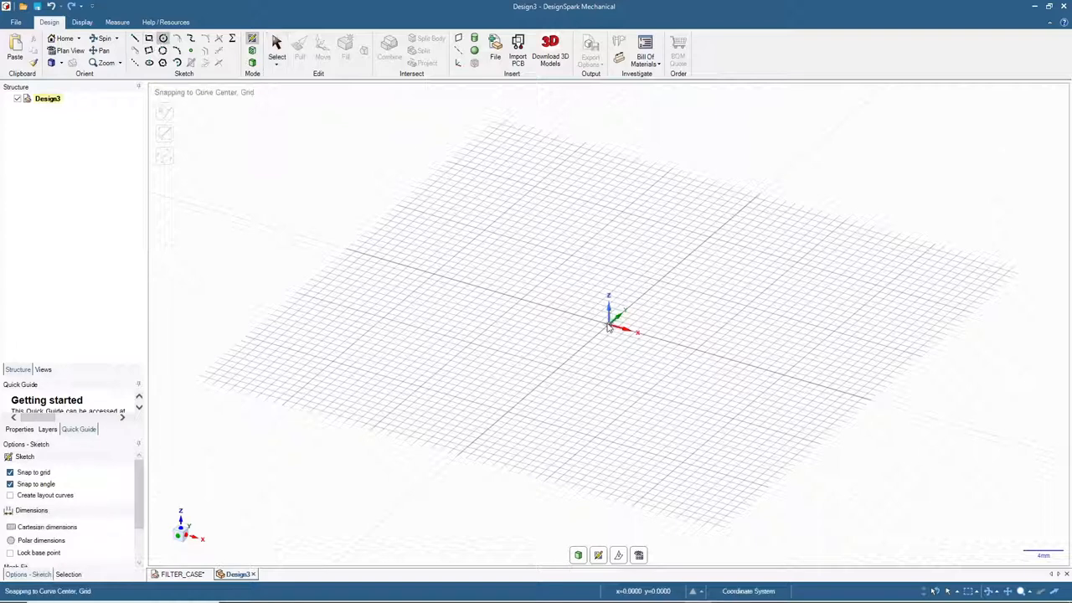
Step: Draw a circle centred on the origin and offset it into concentric inner and outer rings
drag(609, 325, 654, 216)
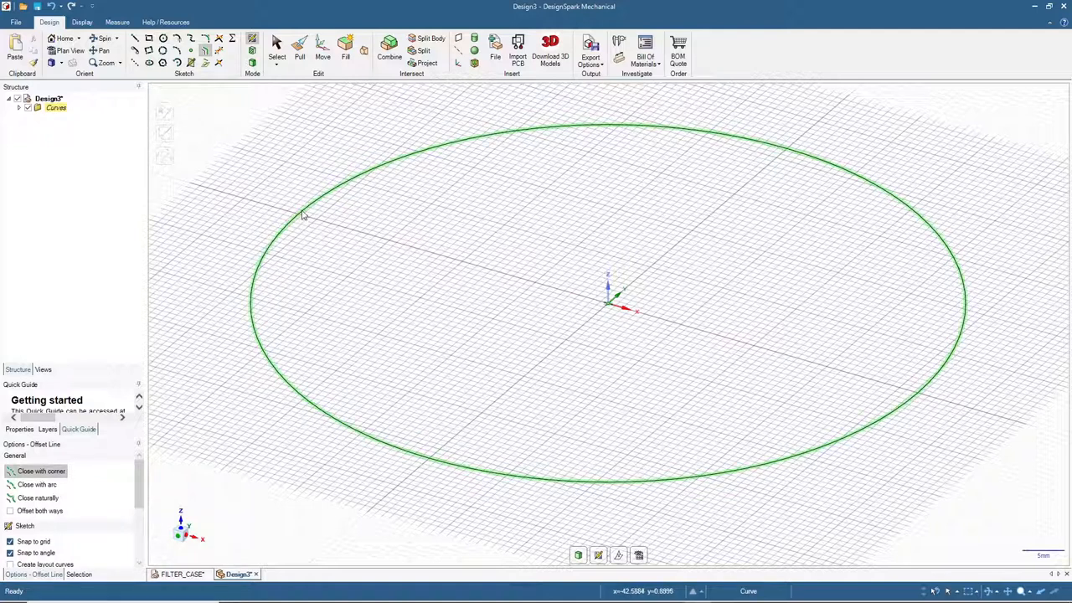
drag(303, 214, 300, 208)
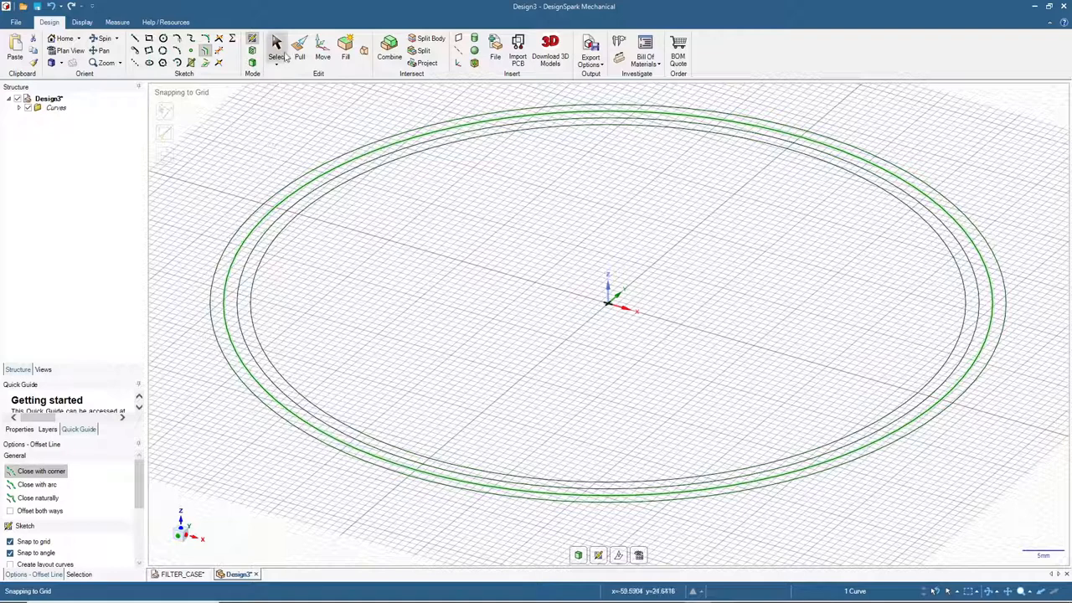
Step: Convert the ring sketch to a surface and Ctrl-copy it upward, leaving two stacked ring surfaces
click(276, 48)
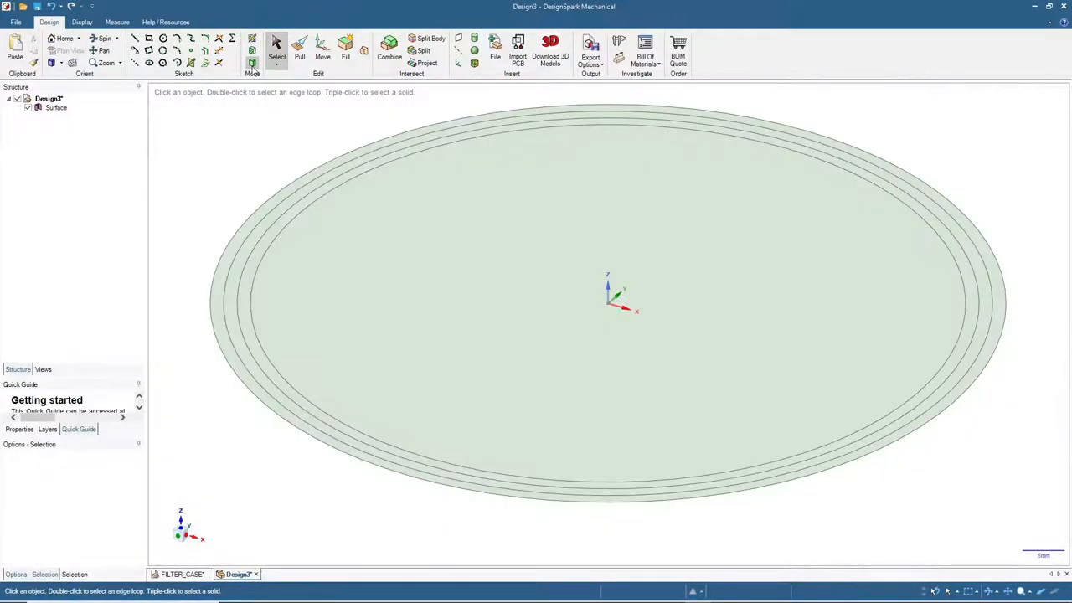
click(54, 109)
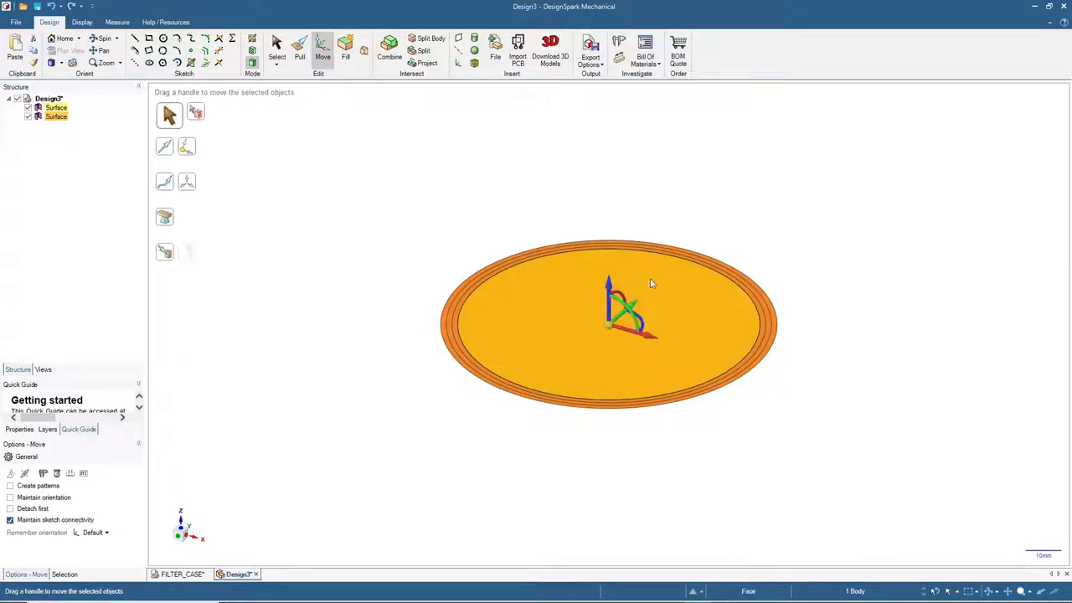
drag(609, 280, 609, 247)
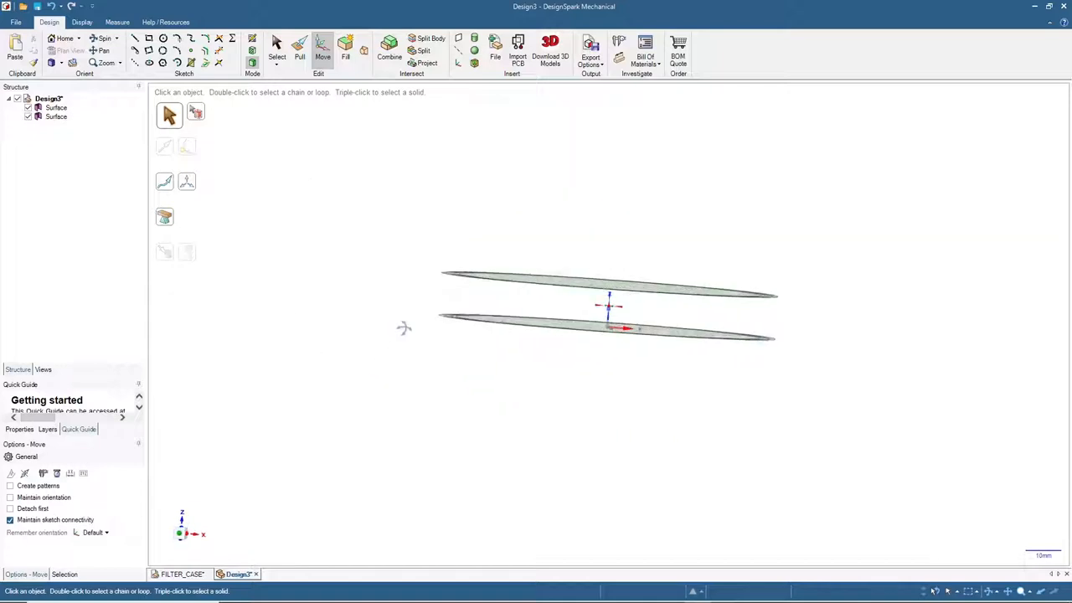
drag(610, 306, 574, 389)
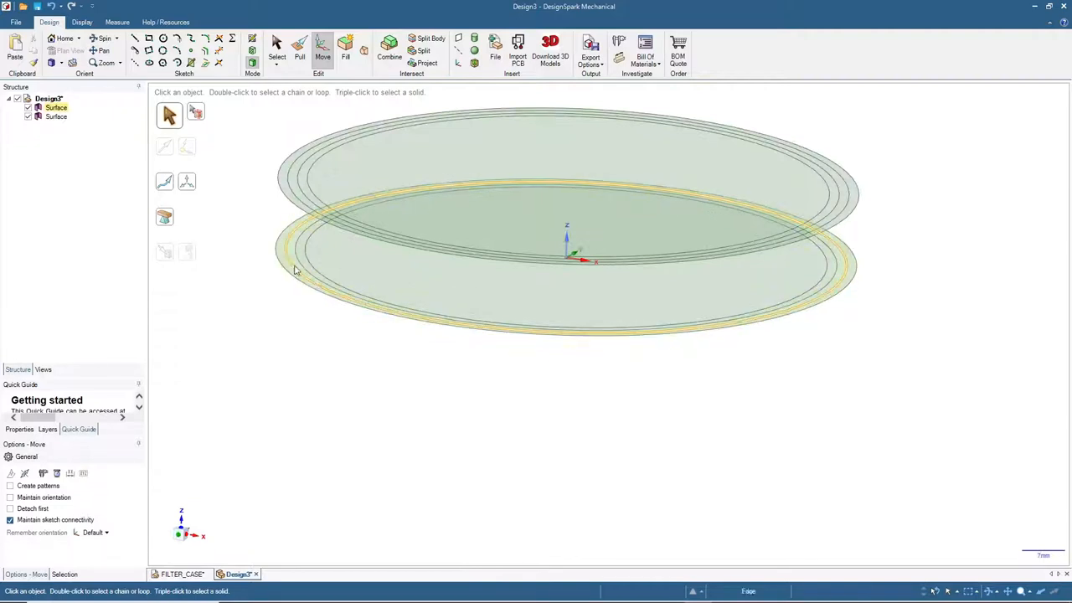
Step: Pull the upper surface's outer ring down to the lower surface, forming a cylindrical wall
click(284, 176)
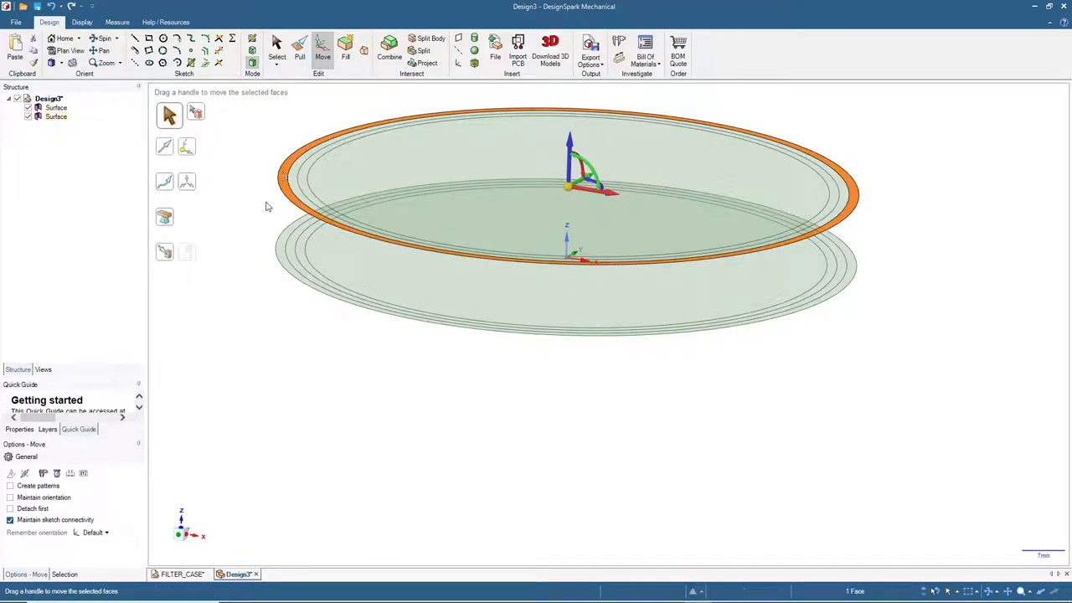
click(299, 46)
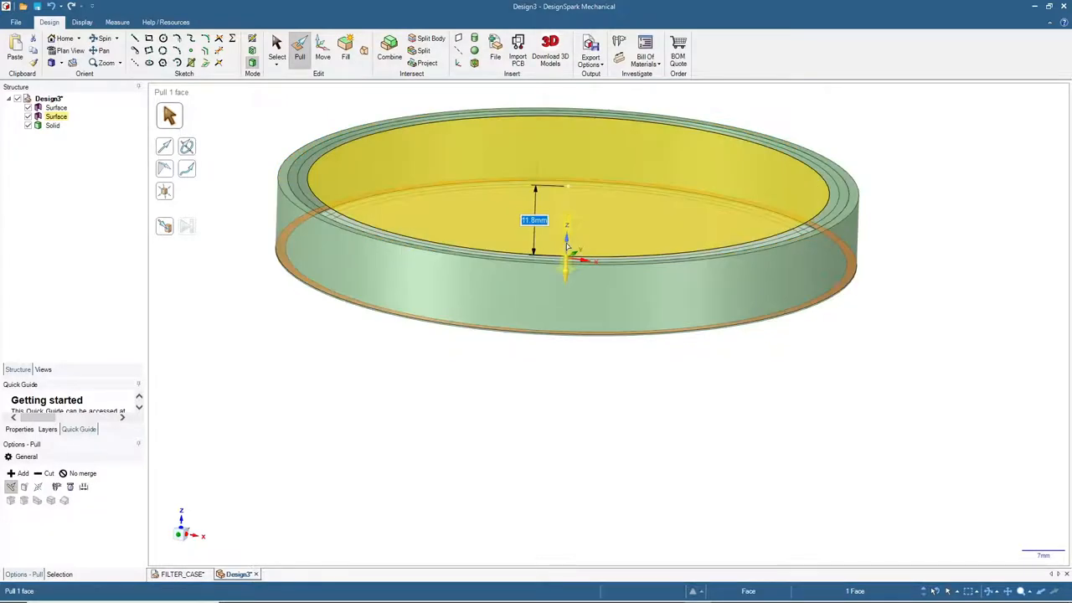
click(276, 46)
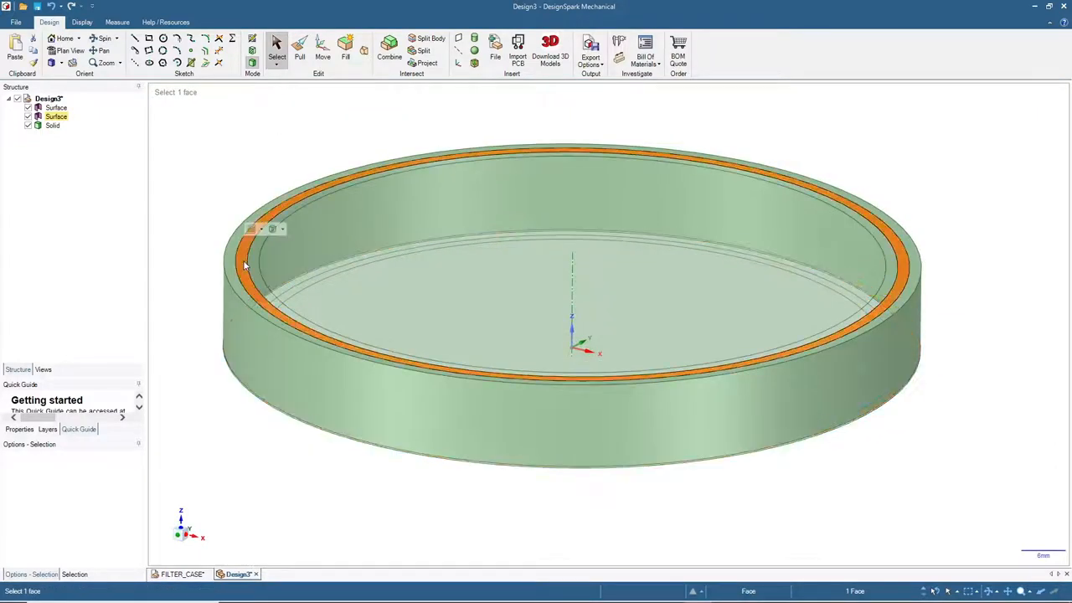
Step: Merge the upper surface's inner faces into the wall solid and hide that solid
click(258, 266)
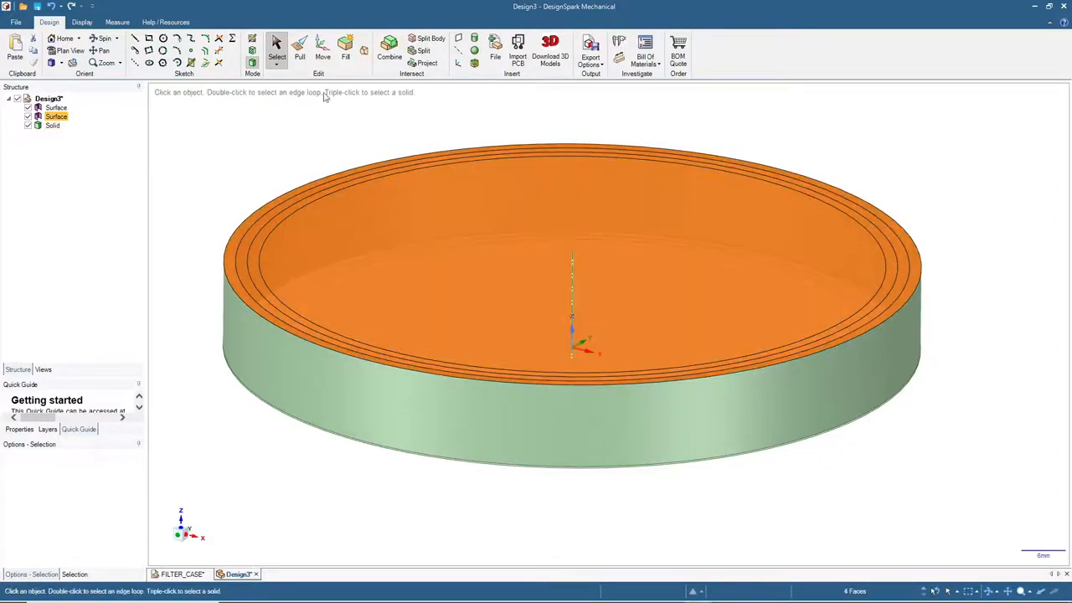
click(300, 46)
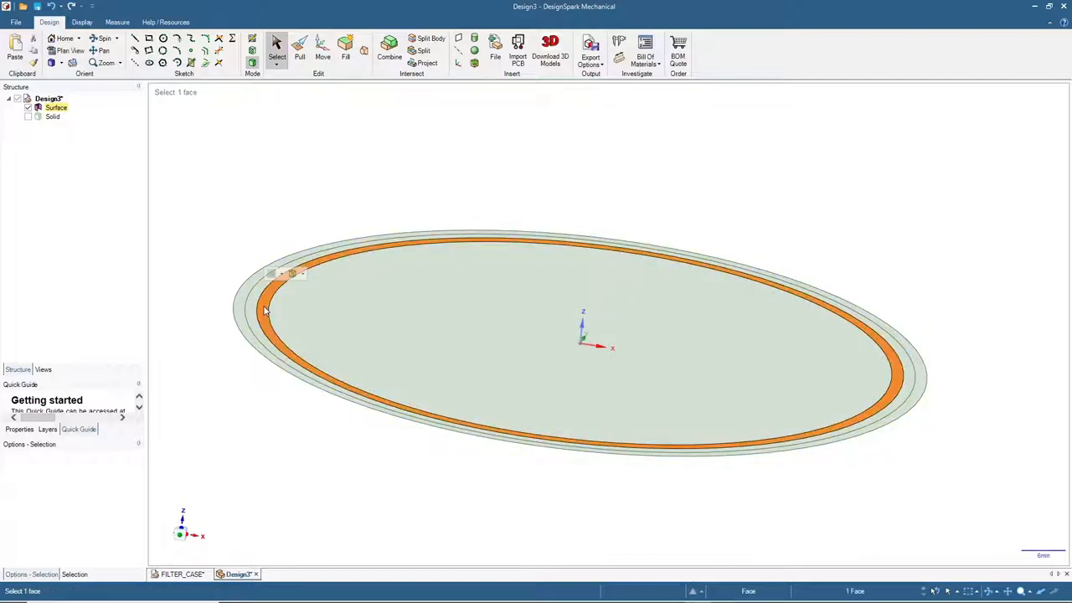
Step: Pull the lower ring face into a second solid for the cap
click(299, 48)
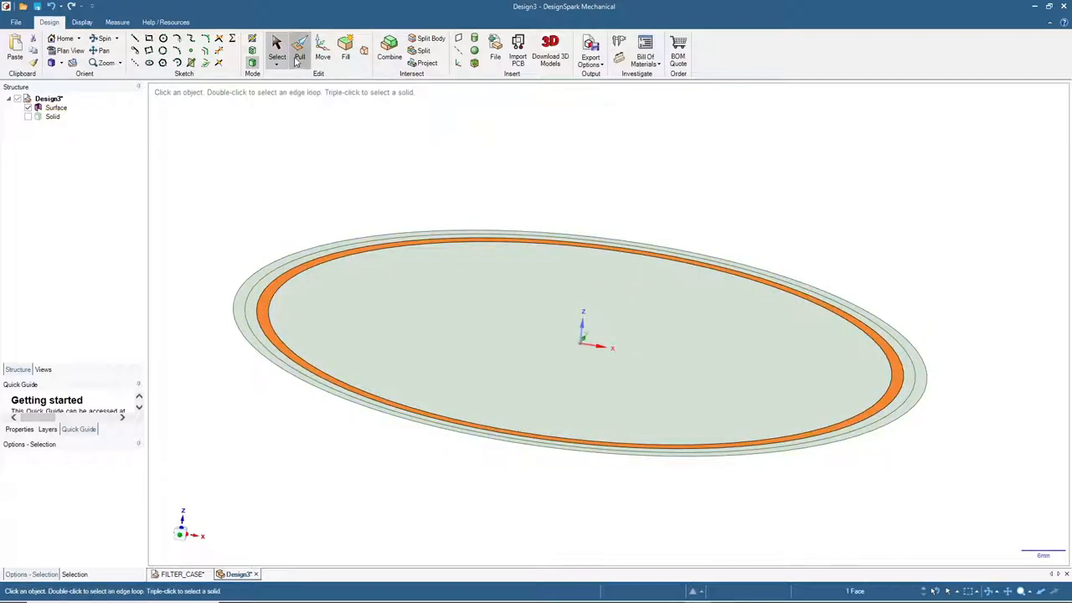
click(300, 46)
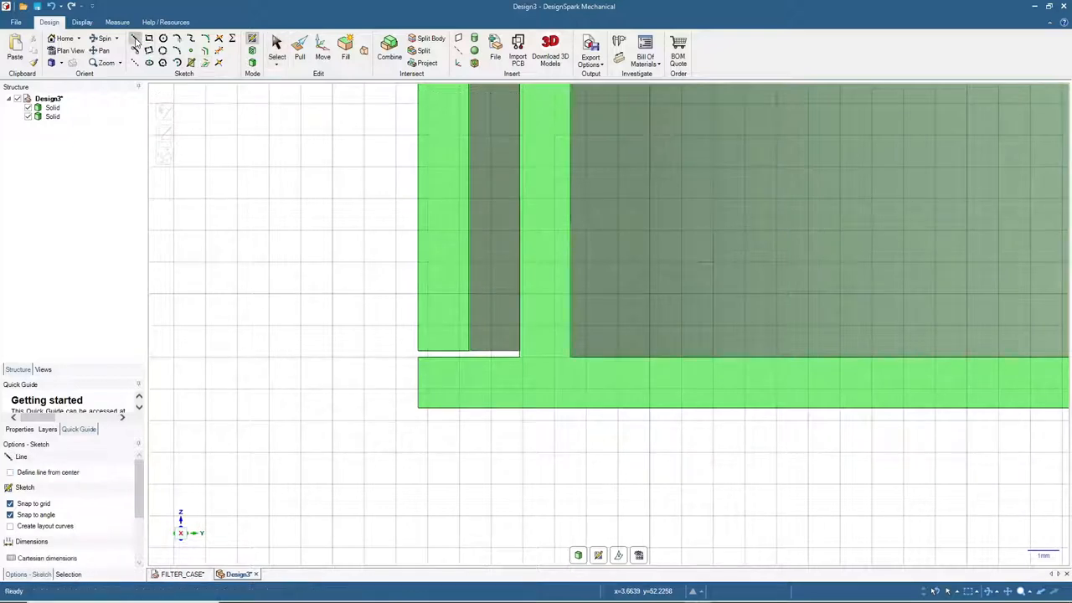
mouse_move(469, 325)
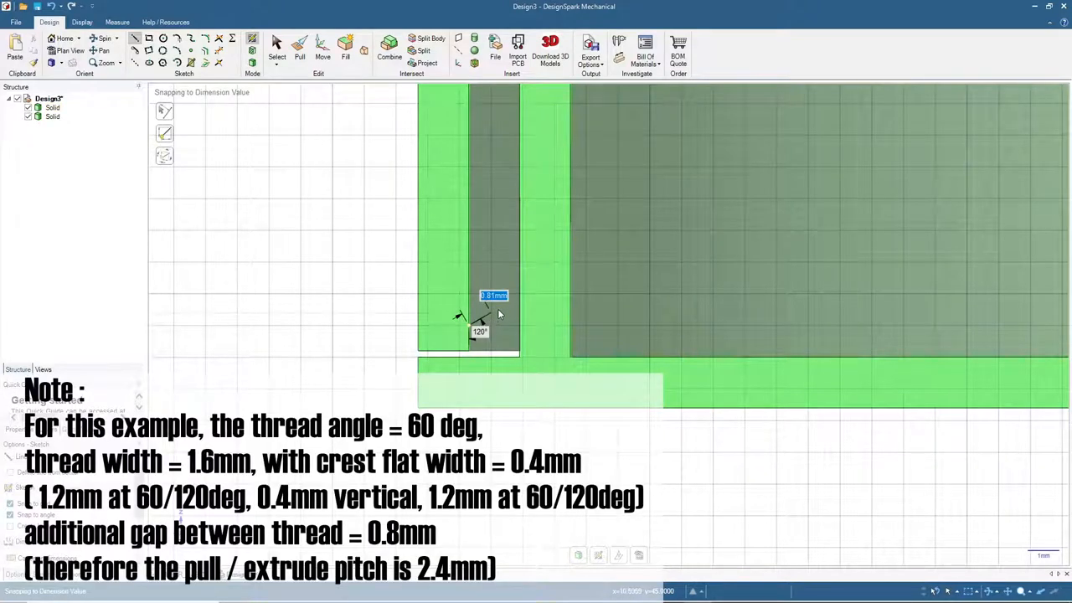
Step: Draw the trapezoid thread profile on the wall cross-section with a 0.1 mm offset and 90° corner
text(1mm)
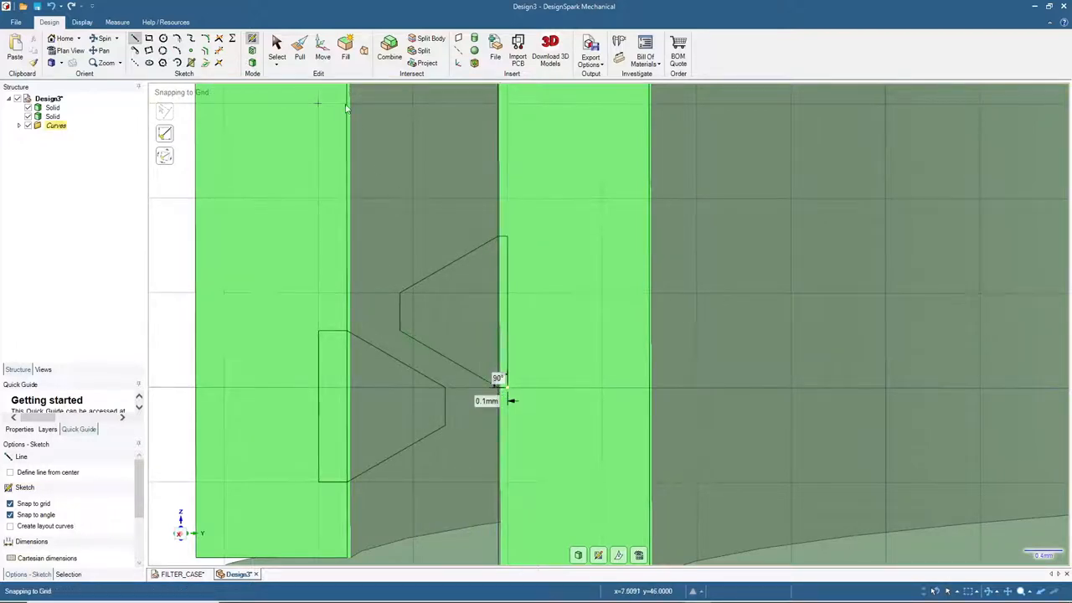
click(277, 47)
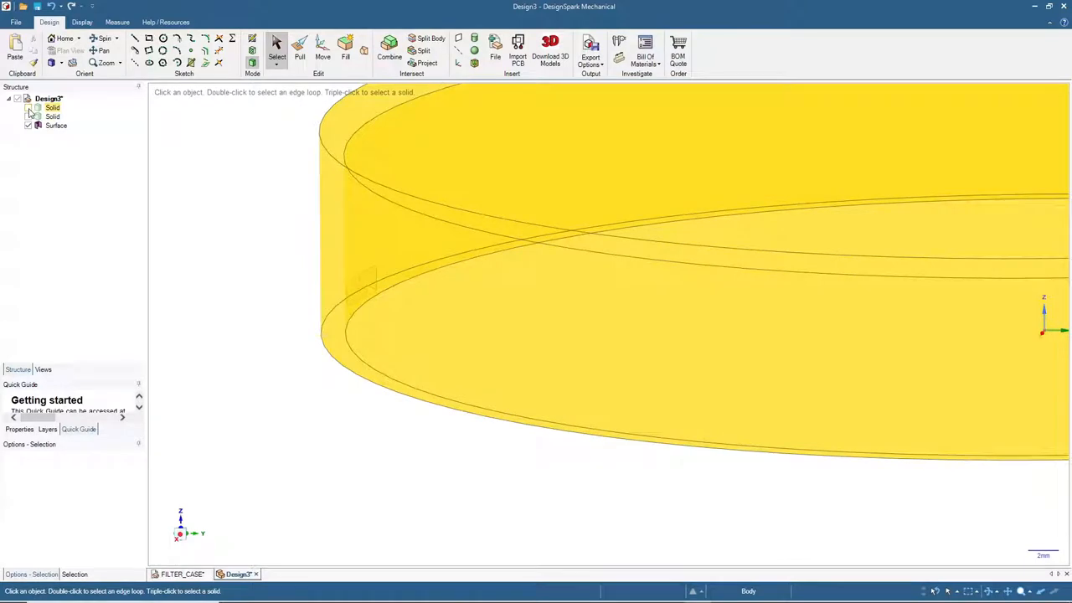
Step: Hide the outer solid and select the triangular thread profile face for pulling into a thread
click(31, 107)
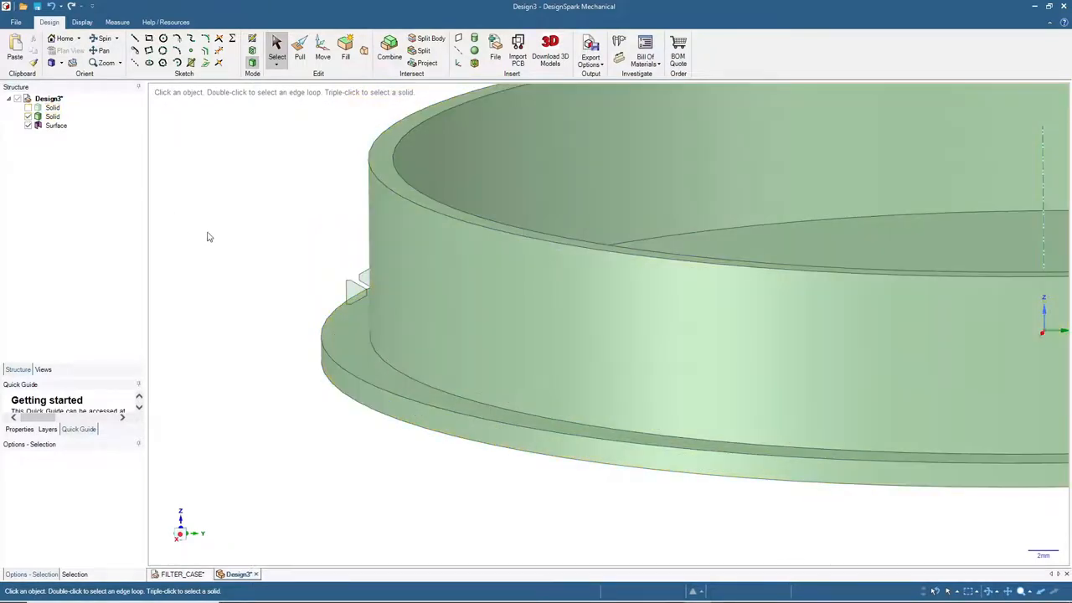
click(362, 283)
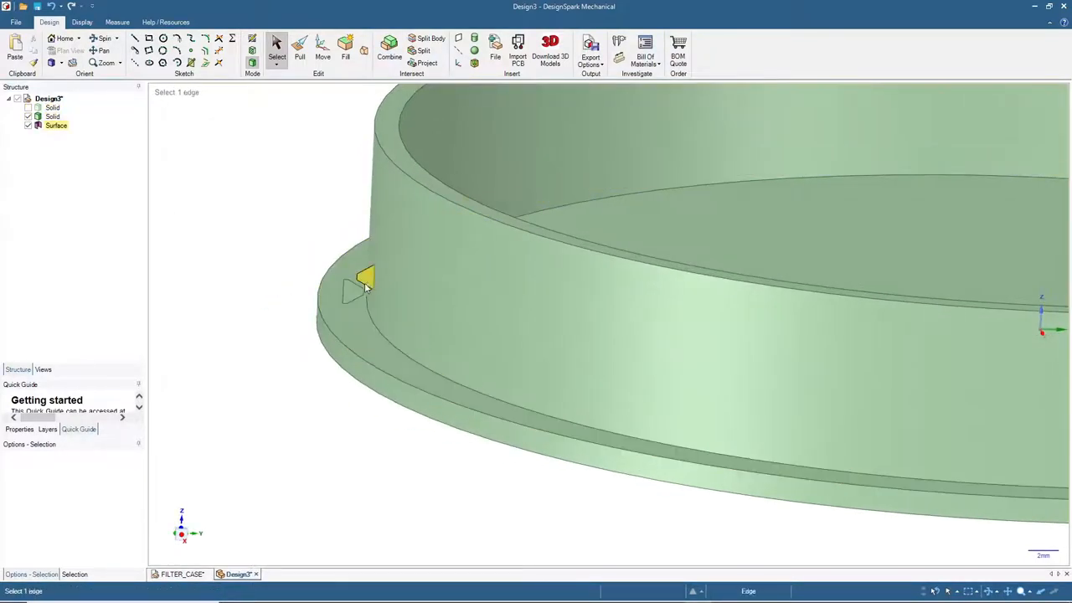
click(367, 278)
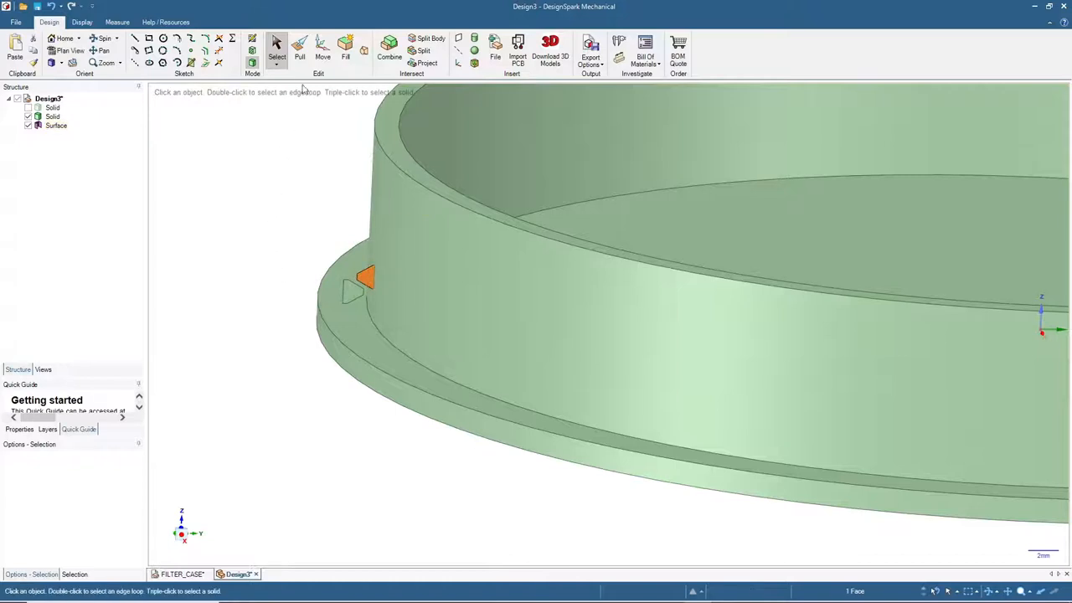
click(299, 46)
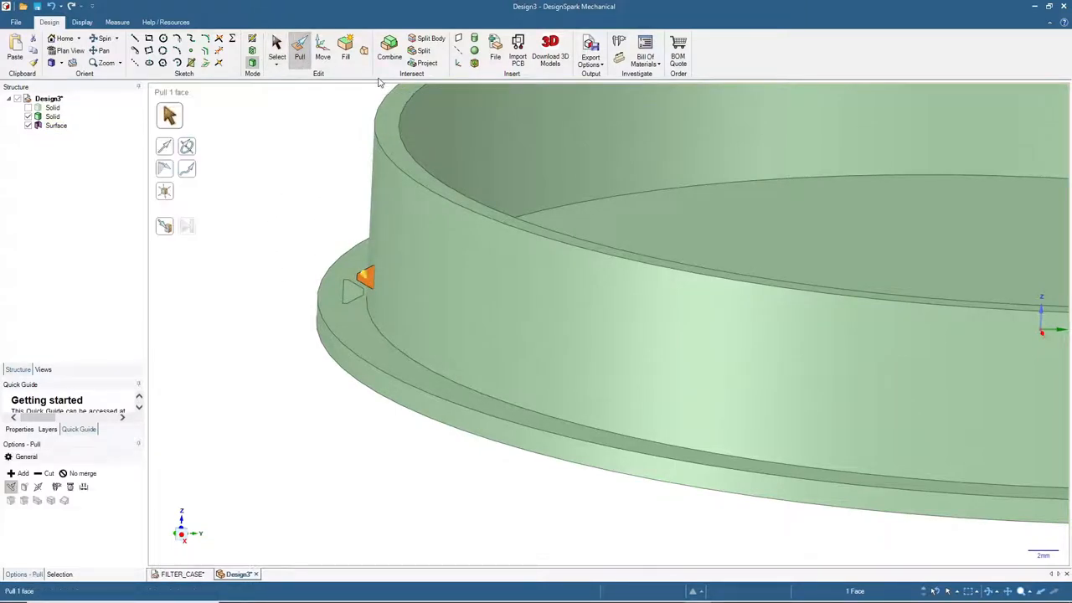
mouse_move(187, 147)
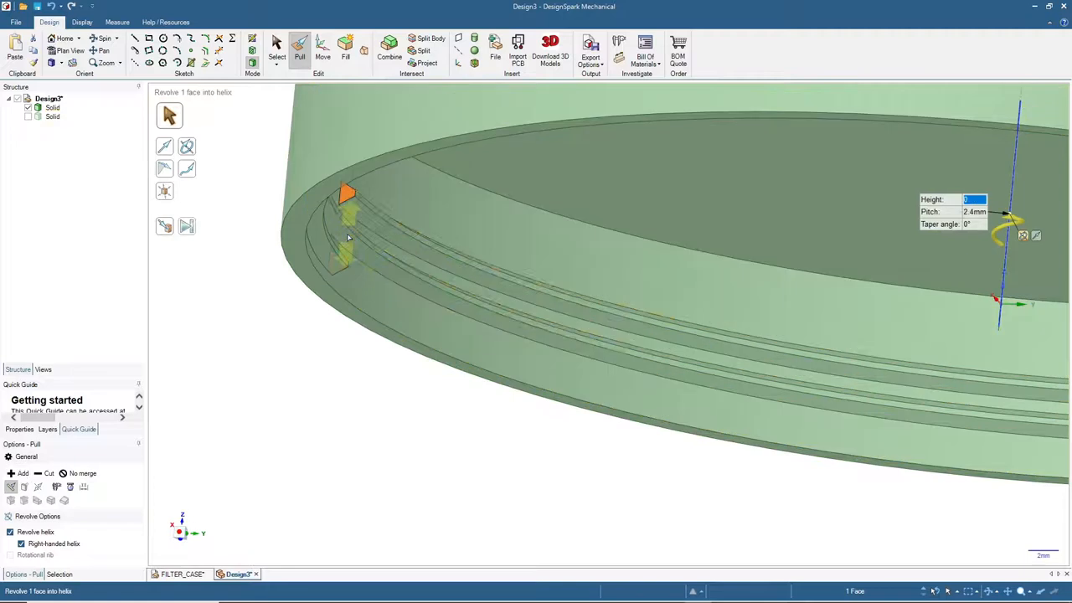
Step: Confirm the 2.4 mm-pitch helical thread sweep and select the first solid body
click(276, 48)
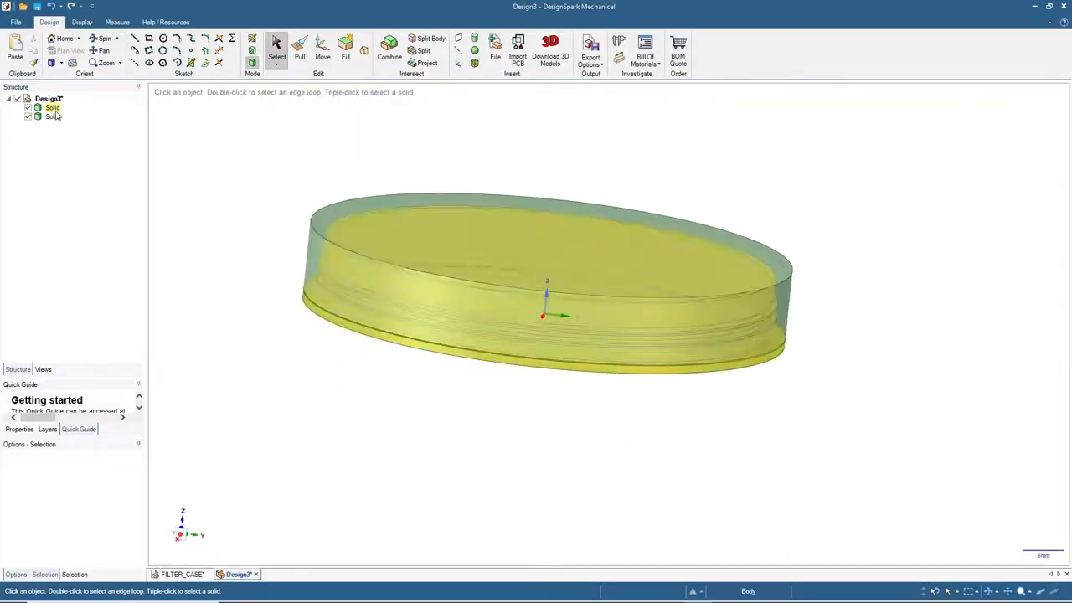
click(553, 243)
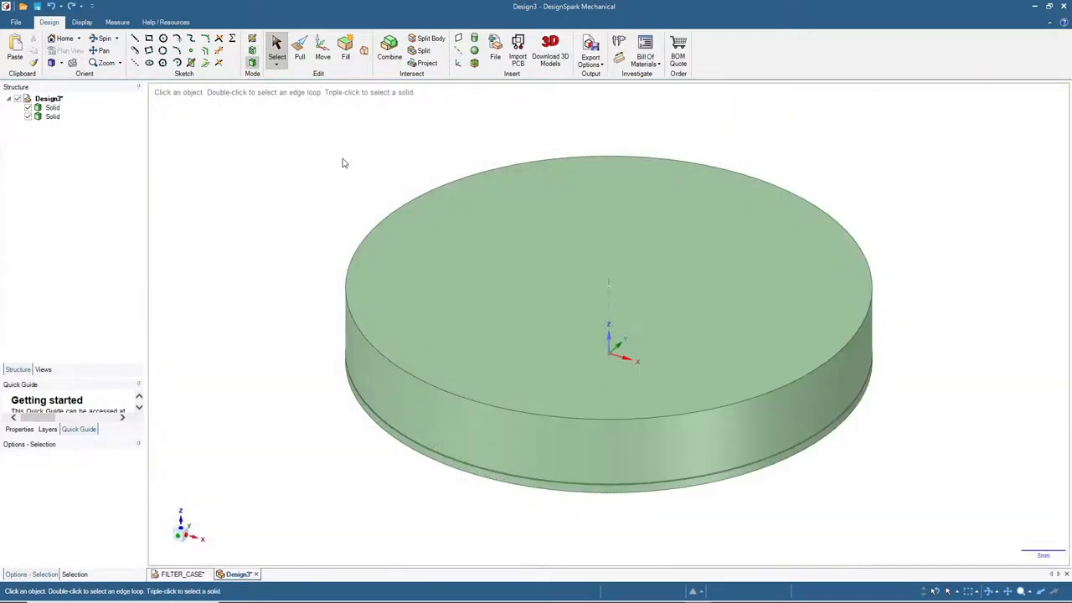
mouse_move(260, 381)
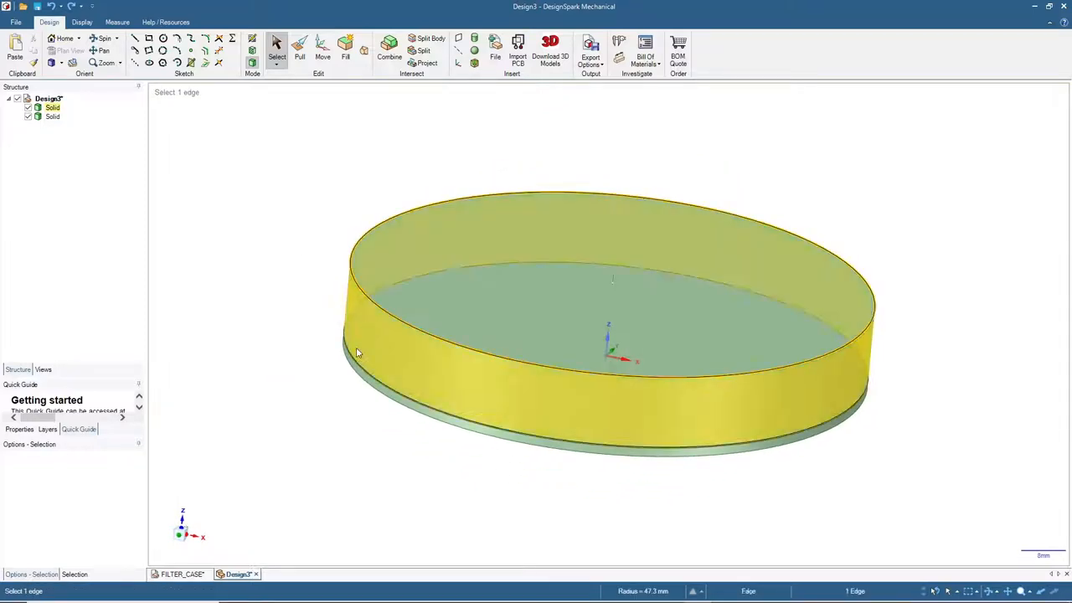
Step: Select the container's bottom face and start the Move tool to reposition it
click(352, 371)
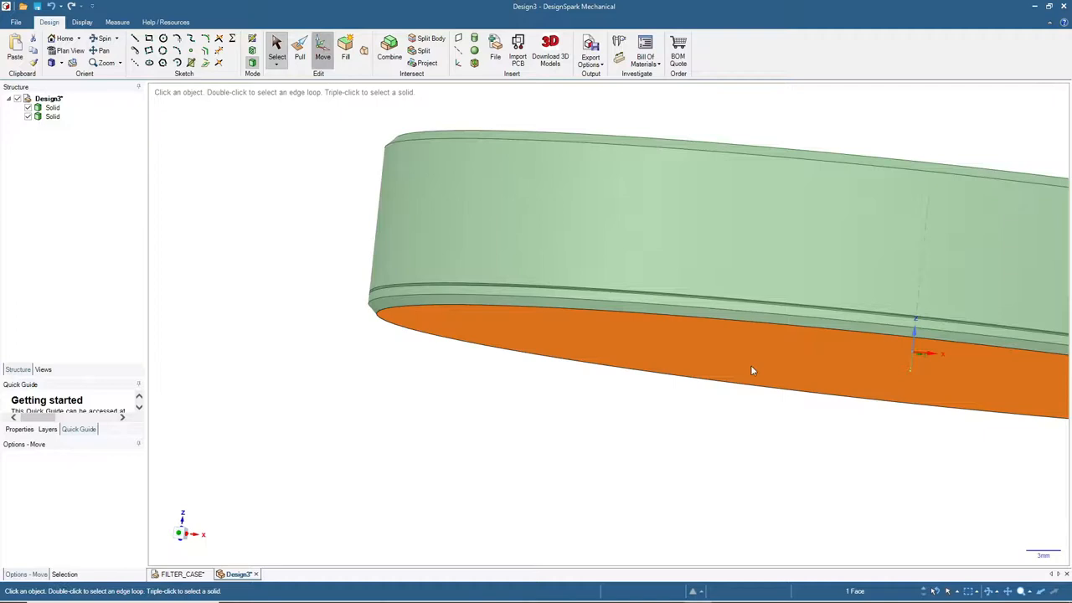
click(321, 46)
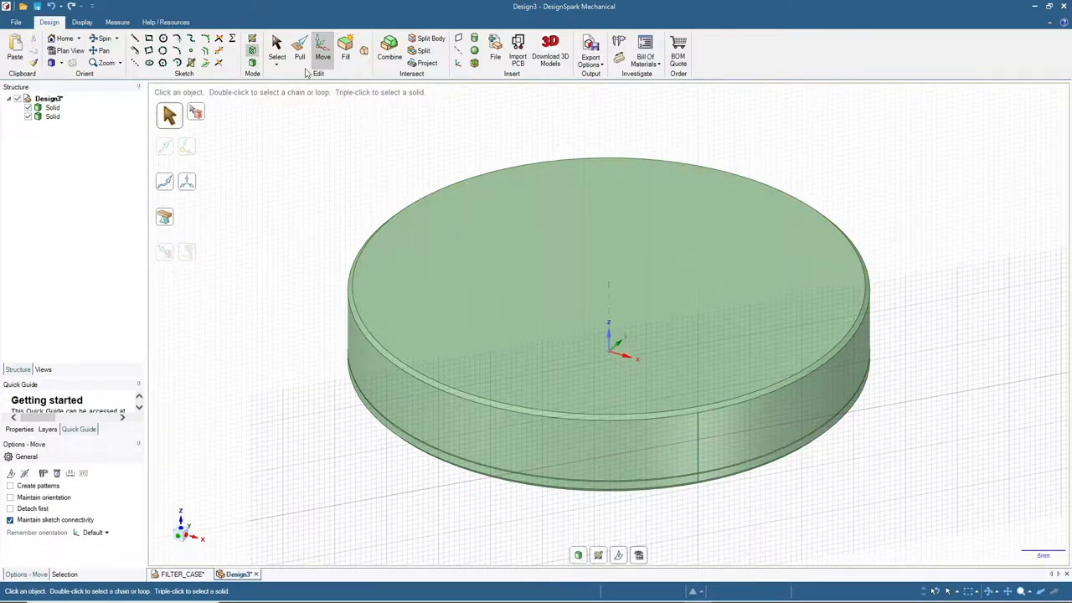
Step: Move the threaded base's inner floor face by 8 mm to change its thickness
click(276, 46)
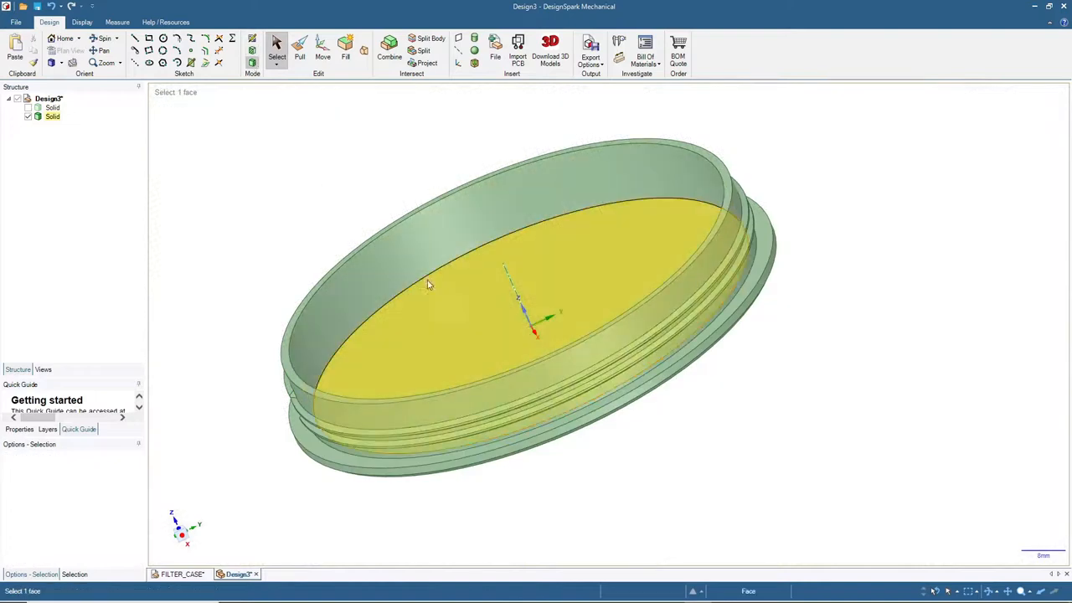
click(482, 333)
text(8)
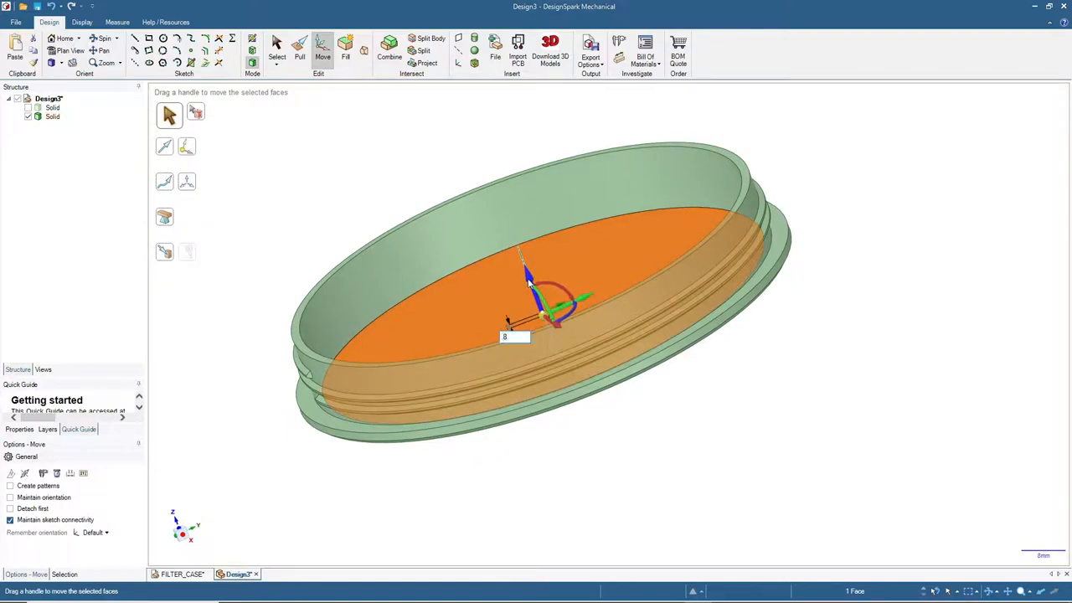
click(277, 48)
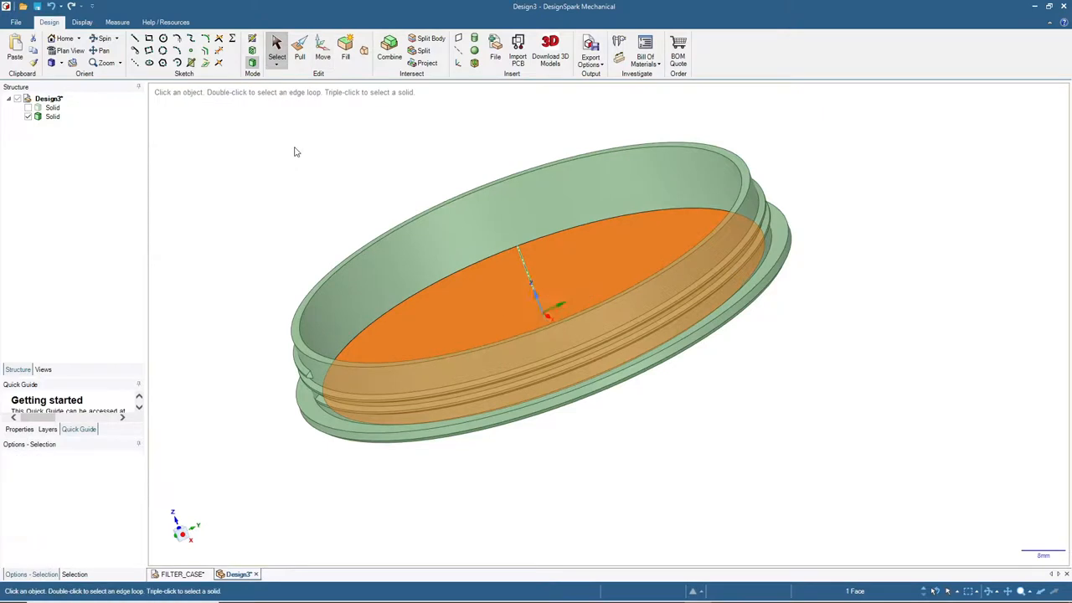